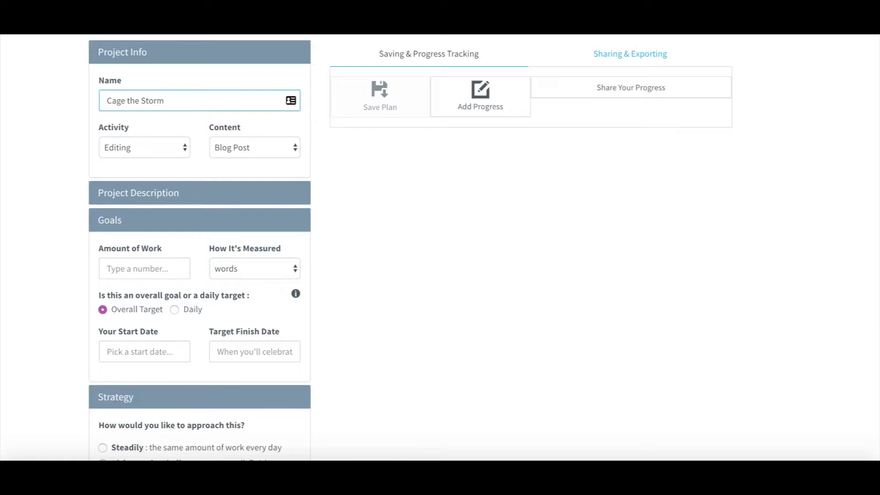
Set the activity to Writing and the content type to Novel
click(145, 146)
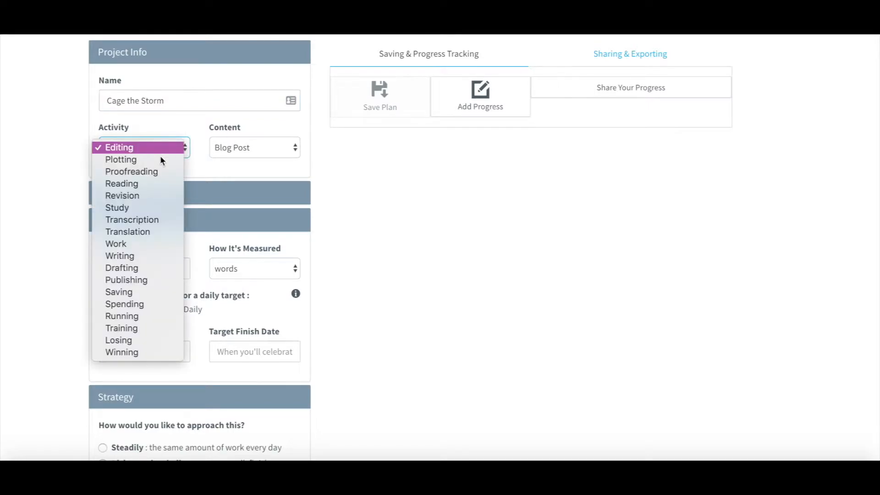
click(120, 255)
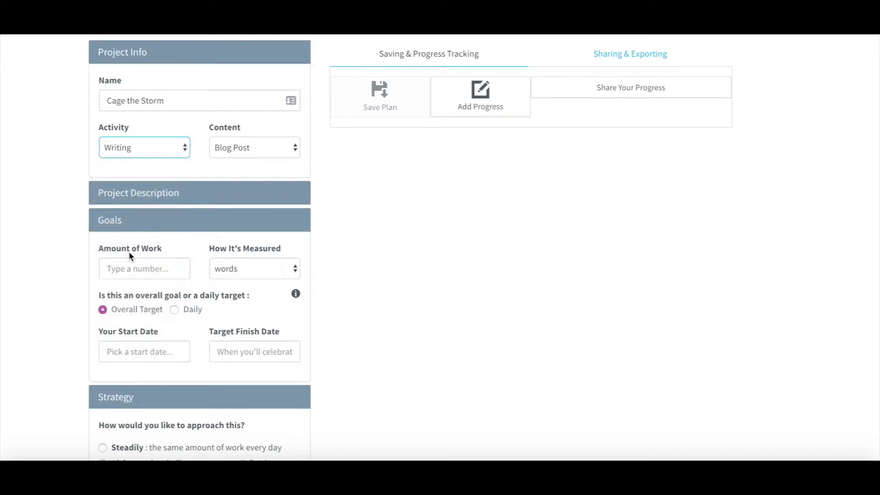
click(255, 147)
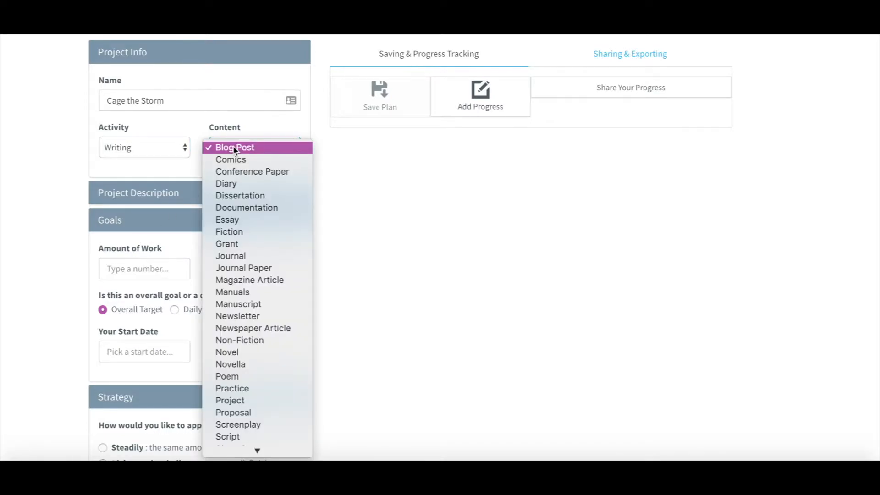
mouse_move(227, 352)
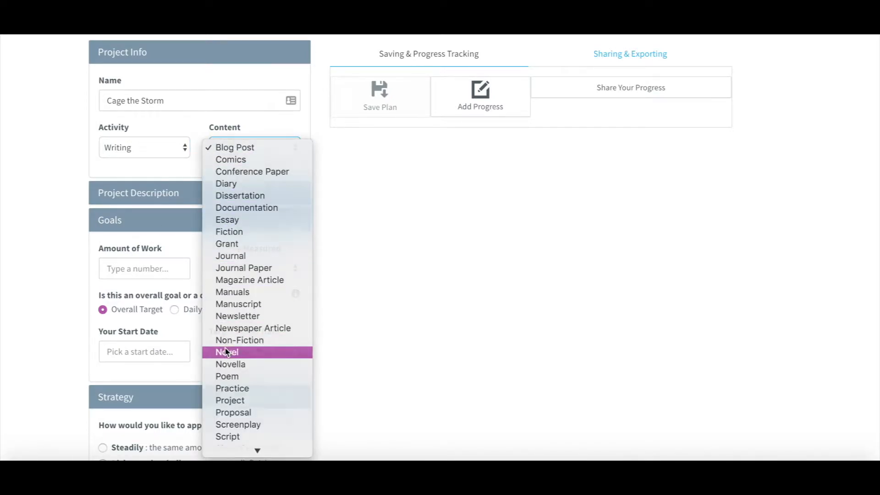
click(225, 352)
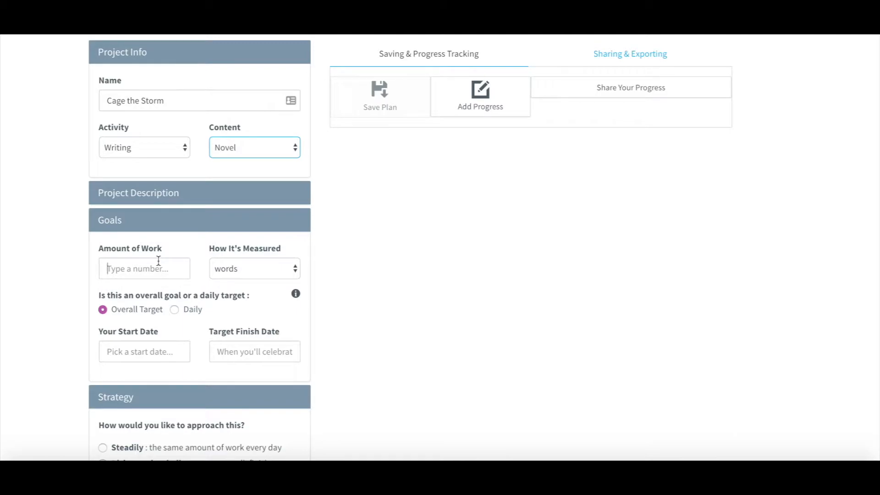
Set the amount of work to 50,000, keeping words as the unit of measure
text(50,000)
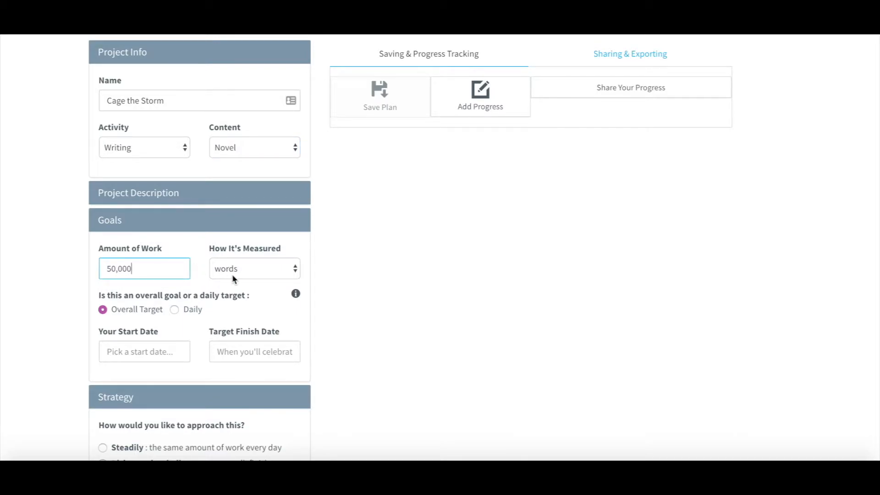
click(255, 268)
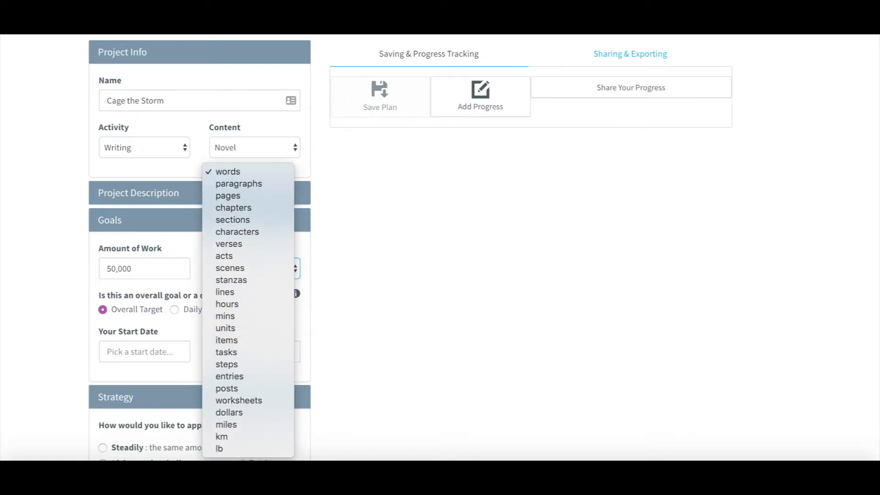
click(227, 171)
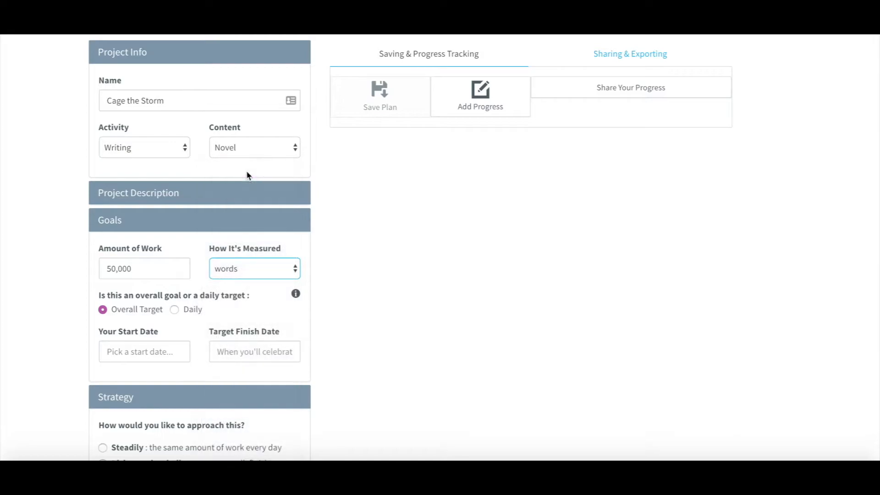
Set the start date to 11/01/2019 and finish to 12/01/2019, generating the daily and progress charts
click(145, 352)
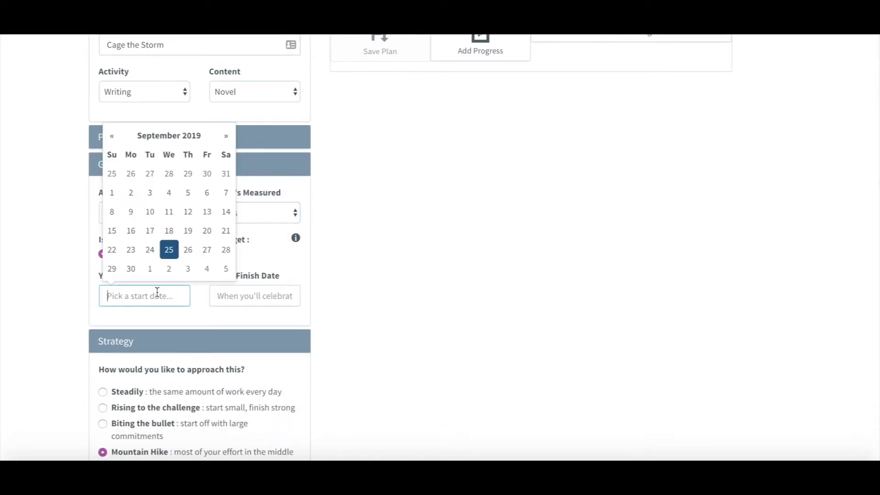
click(226, 137)
text(11/01/2019)
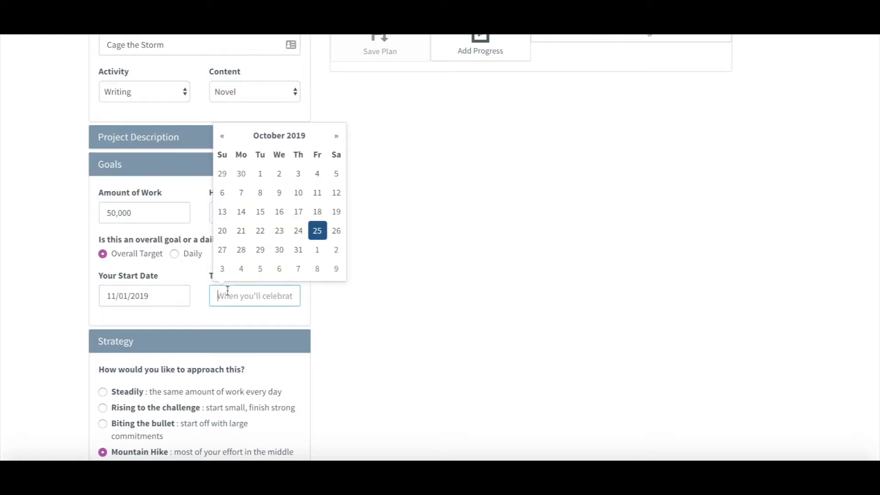
click(336, 136)
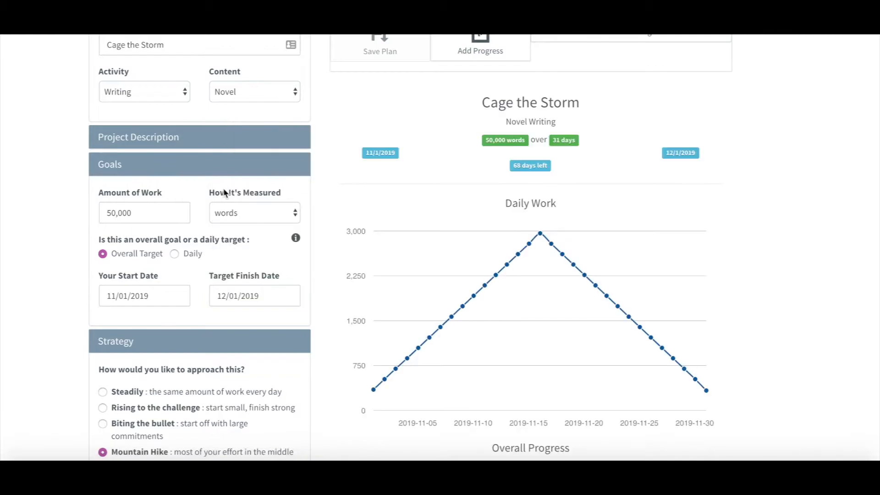
scroll(down, 3)
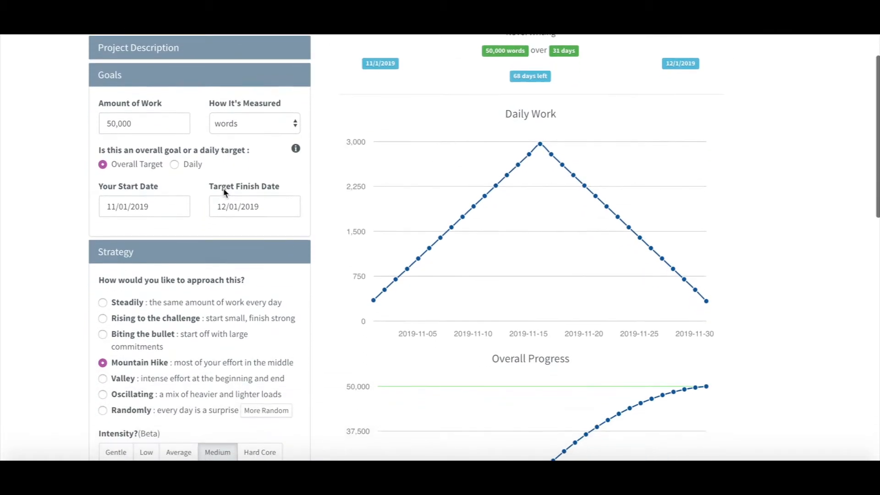
scroll(down, 3)
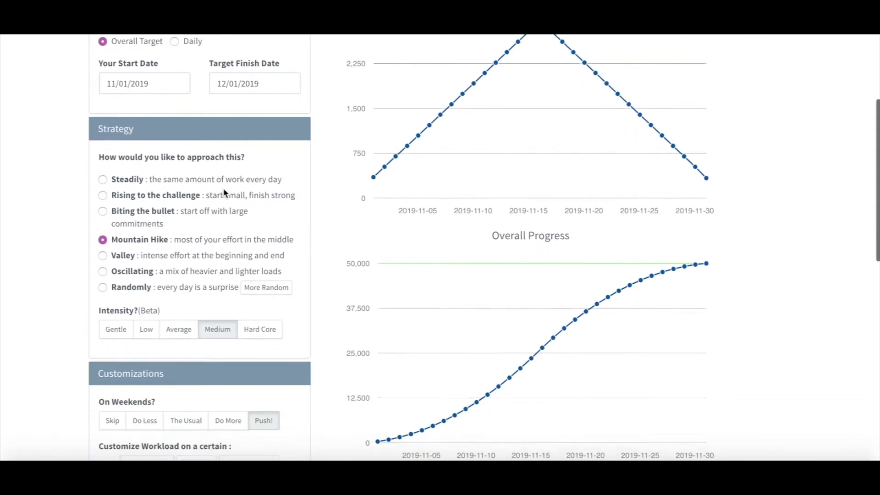
scroll(down, 3)
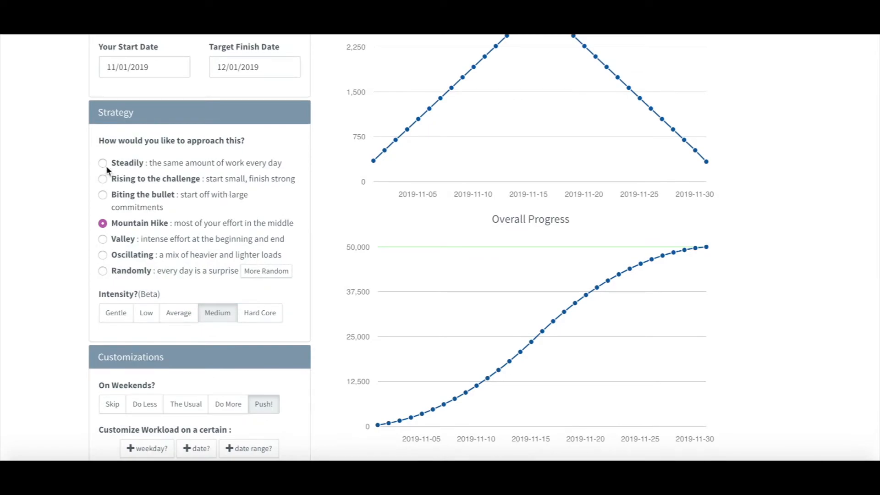
Preview the Steady, Rising, Falling and Mountain pacing strategies on the charts
click(102, 163)
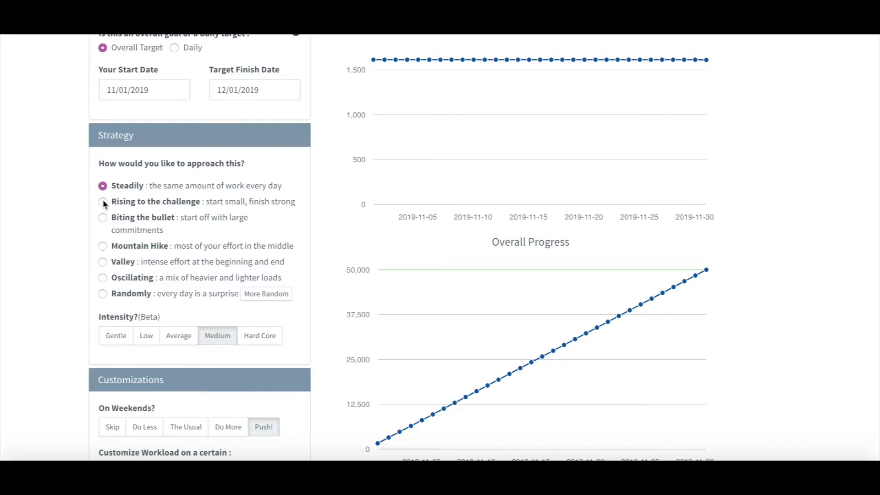
click(103, 201)
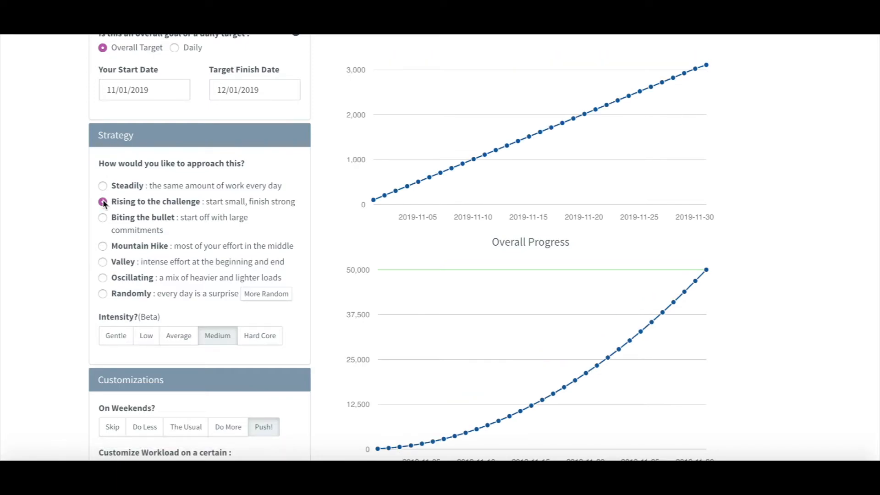
click(102, 217)
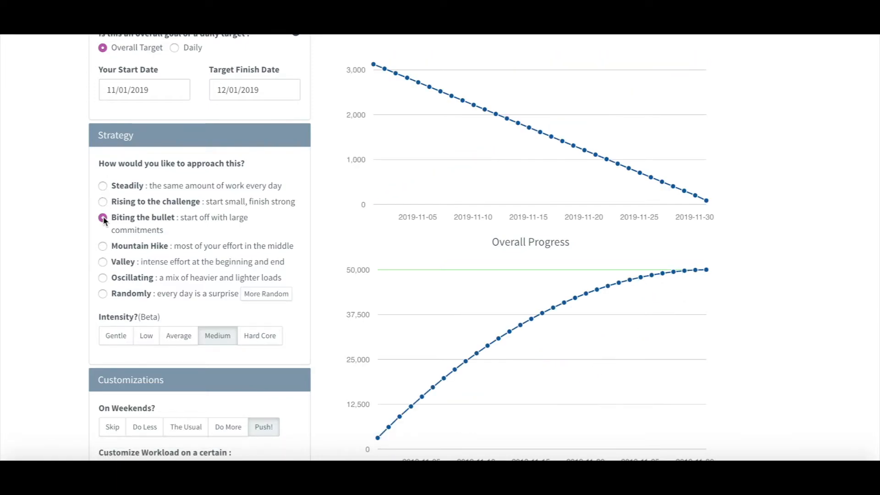
click(102, 245)
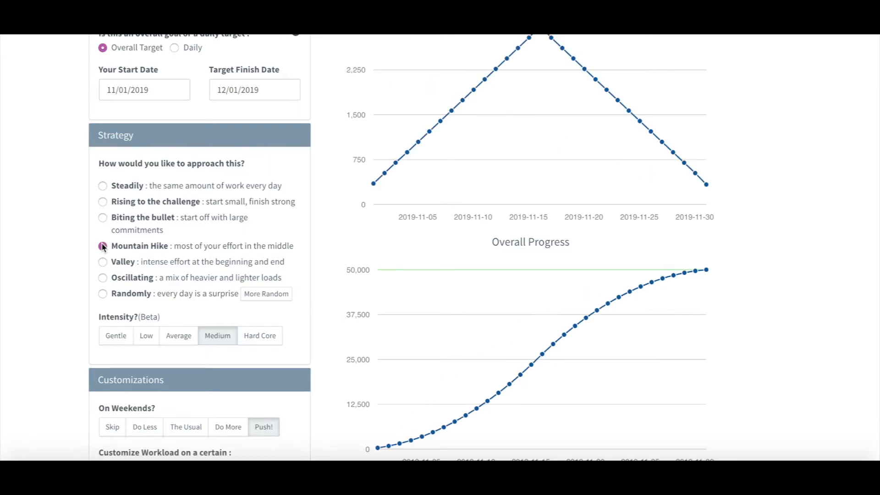
Preview Valley, alternating and random pacing, then settle on the Valley strategy
click(102, 262)
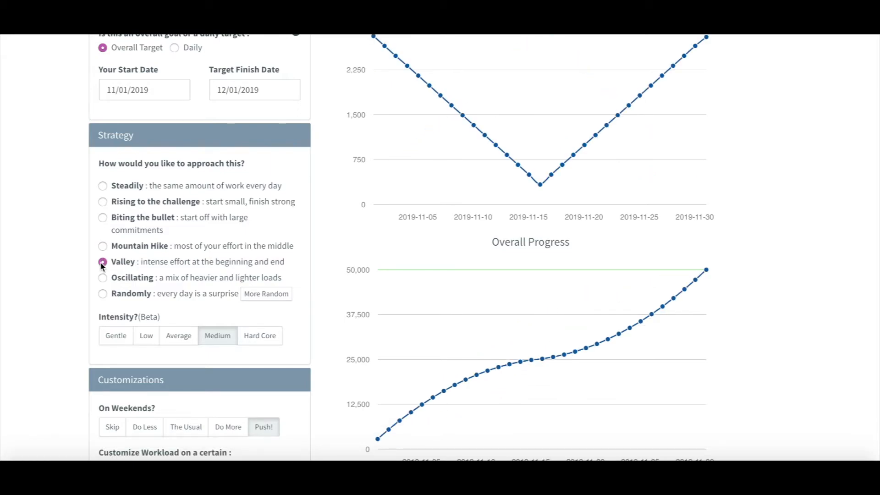
click(102, 277)
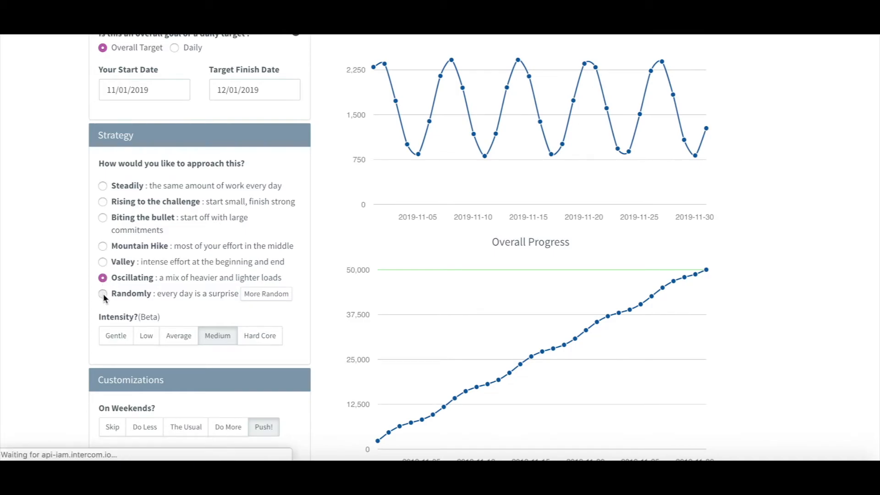
click(103, 293)
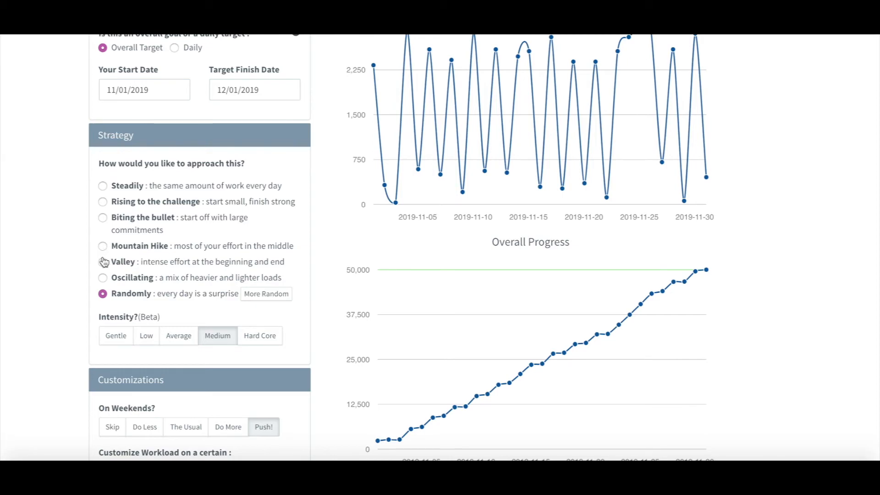
click(103, 262)
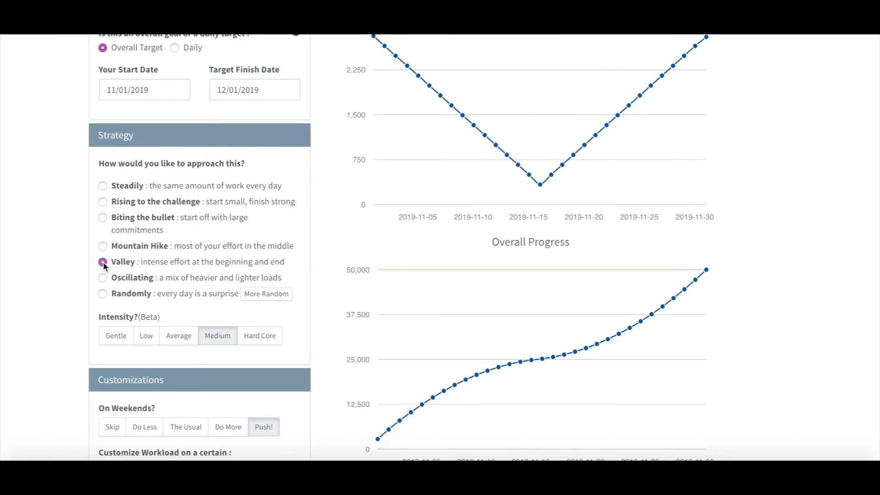
scroll(down, 3)
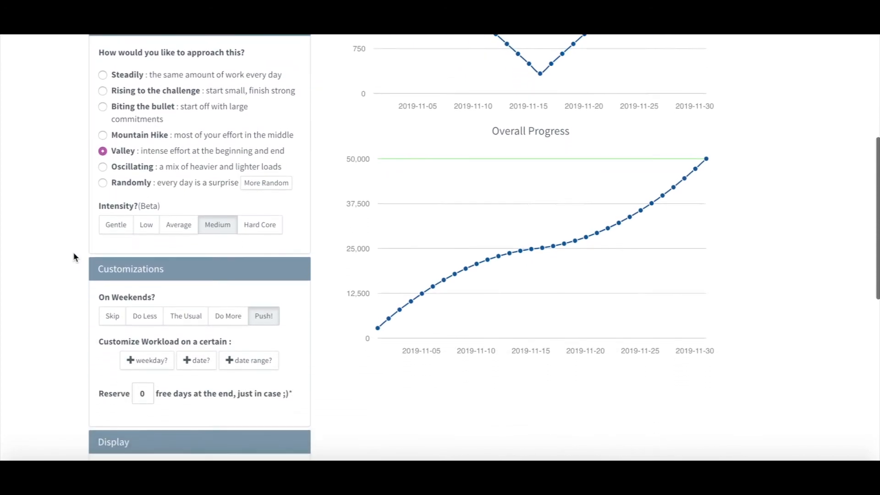